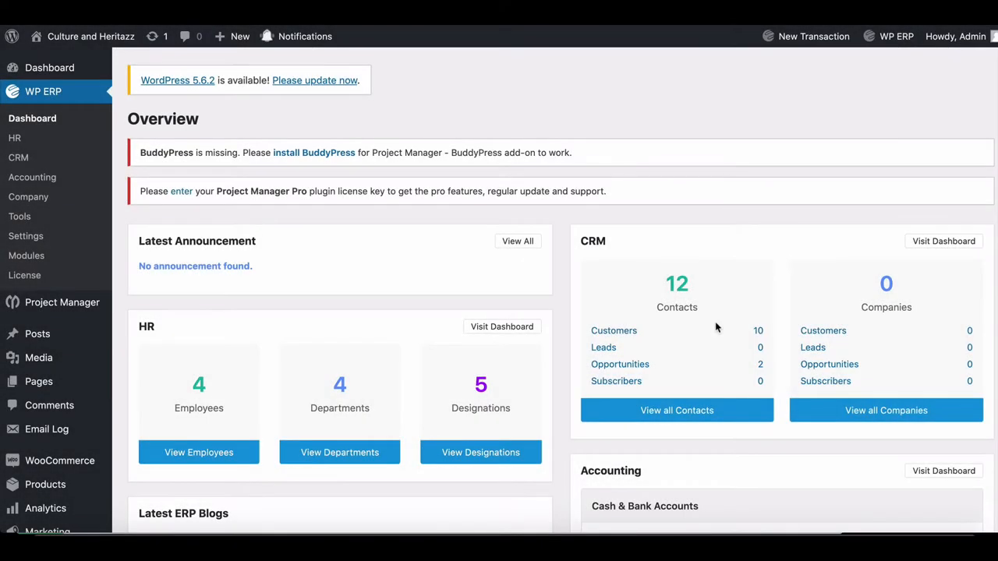
# - Go to Accounting > Transactions > Journals, listing the existing voucher #8 for 50,000
pyautogui.scroll(-3)
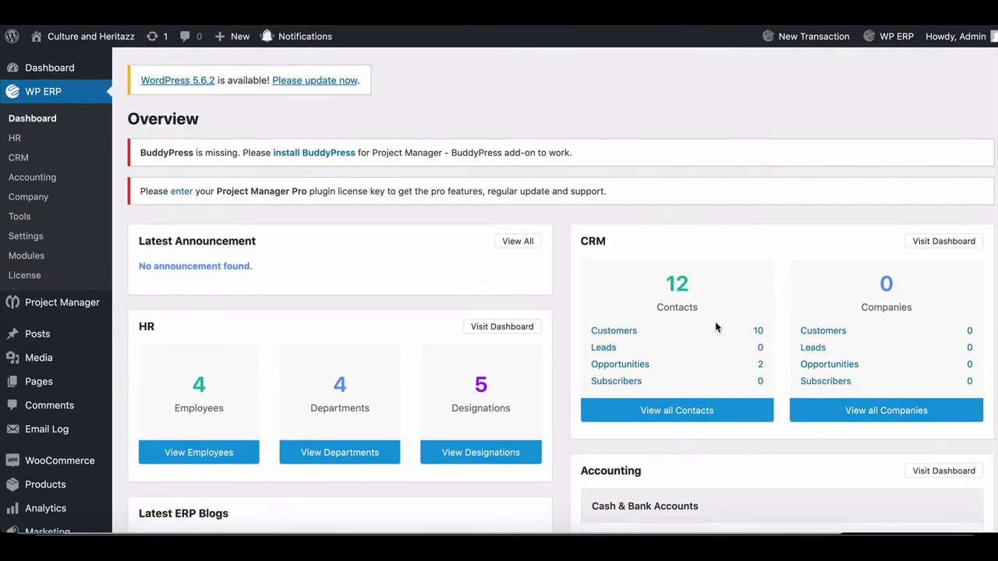
pyautogui.moveTo(652, 215)
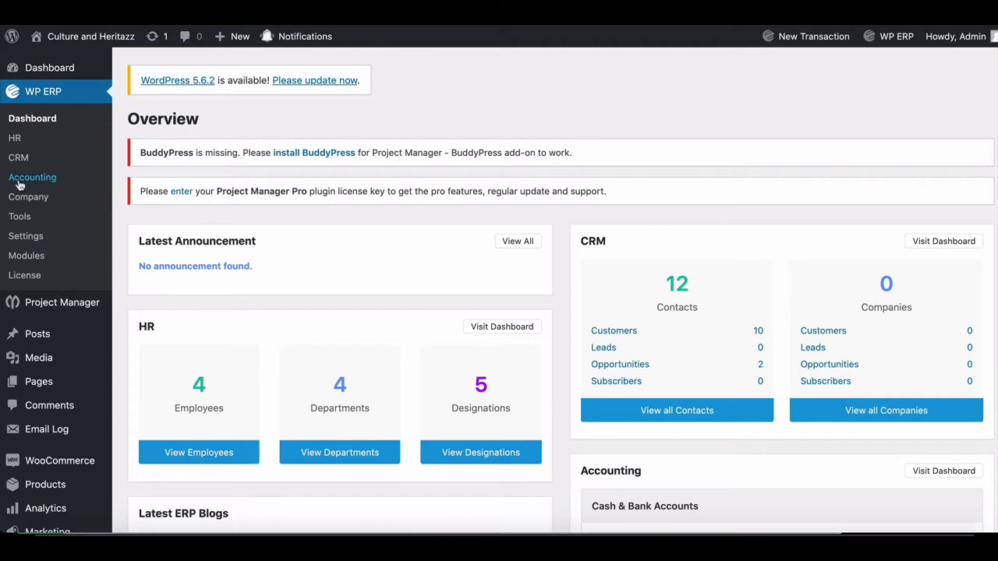
pyautogui.click(33, 178)
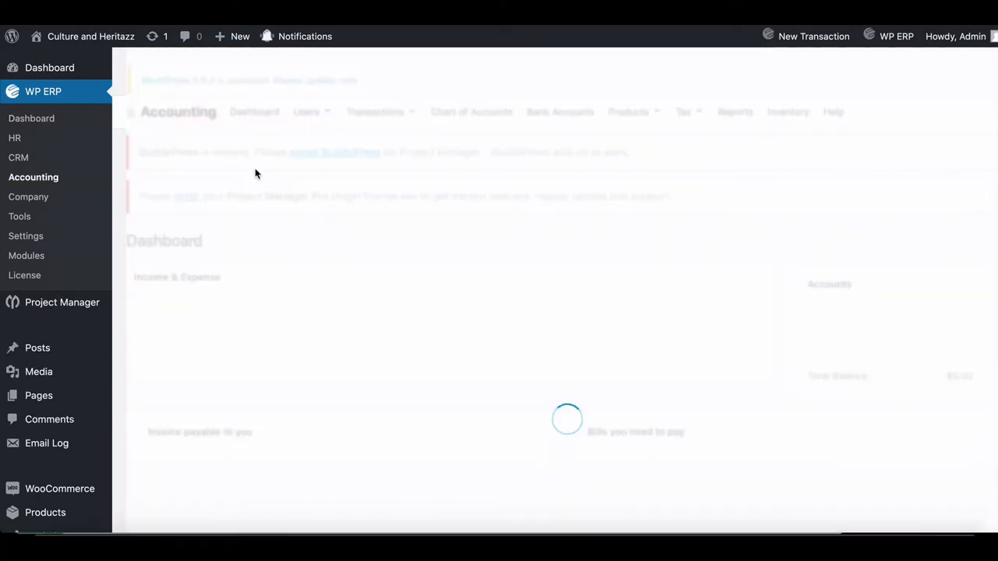
pyautogui.click(374, 113)
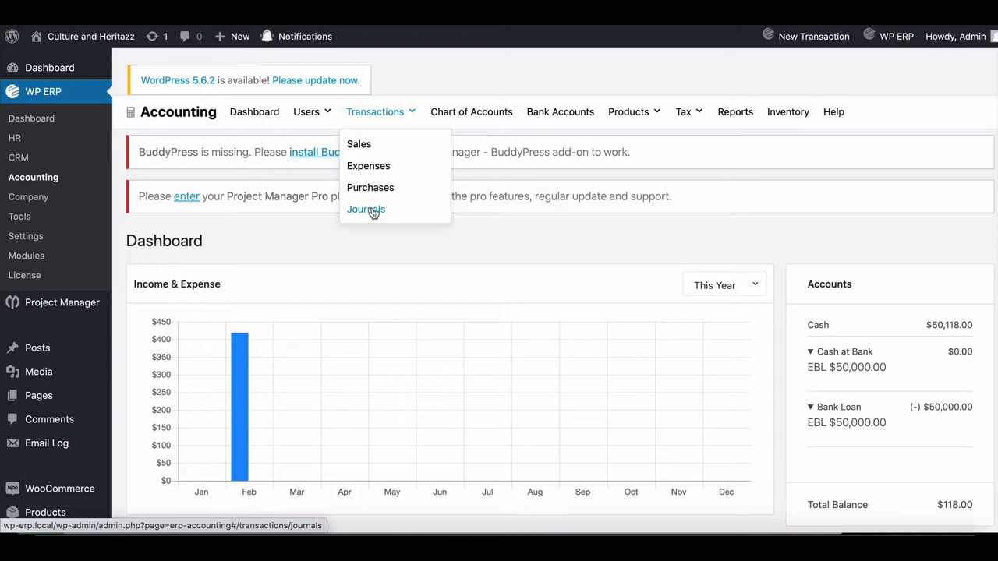
pyautogui.click(365, 209)
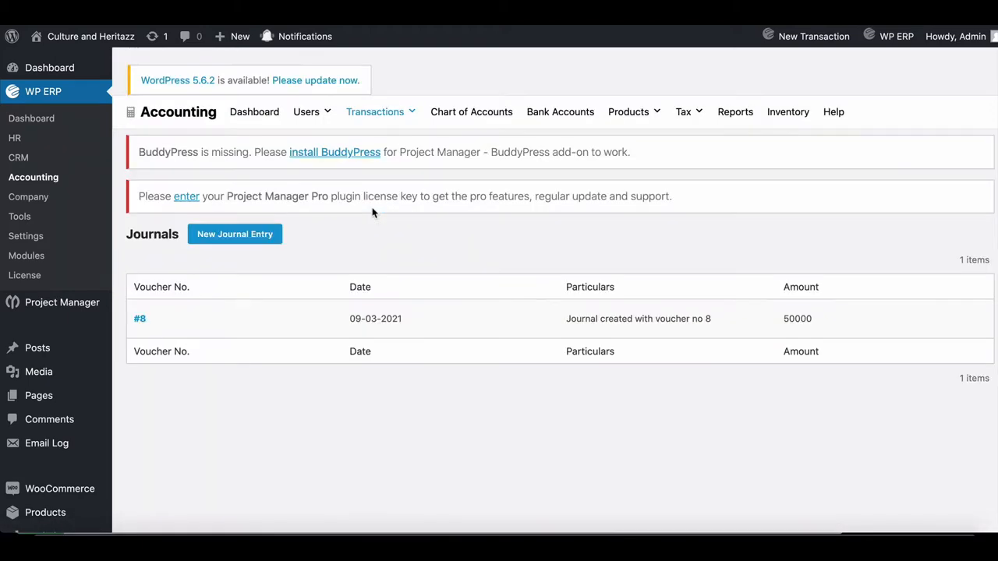
# - Create and save a bank-loan journal entry: Cash debit 10000, SCB credit 10000, producing voucher #9
pyautogui.click(234, 234)
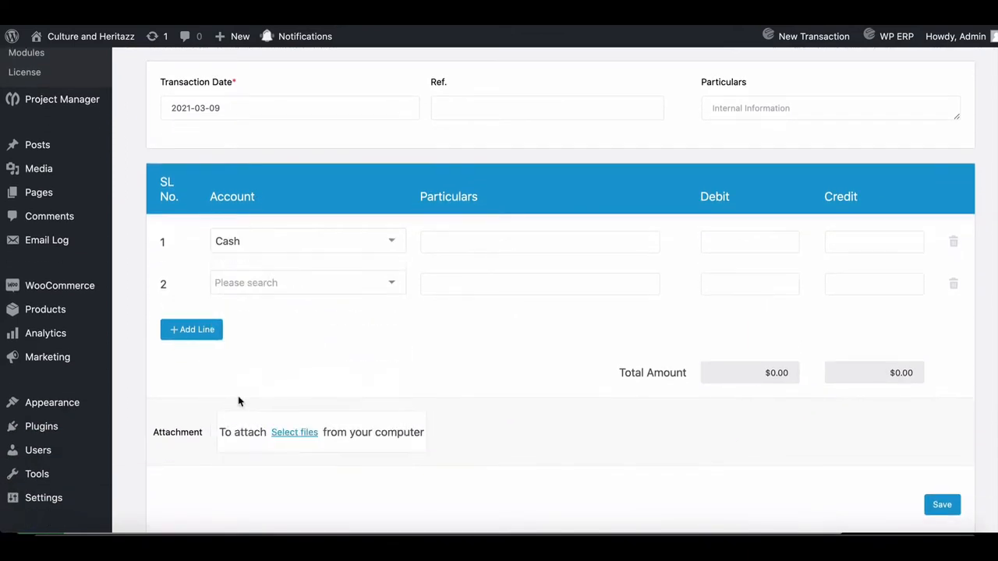
pyautogui.click(306, 282)
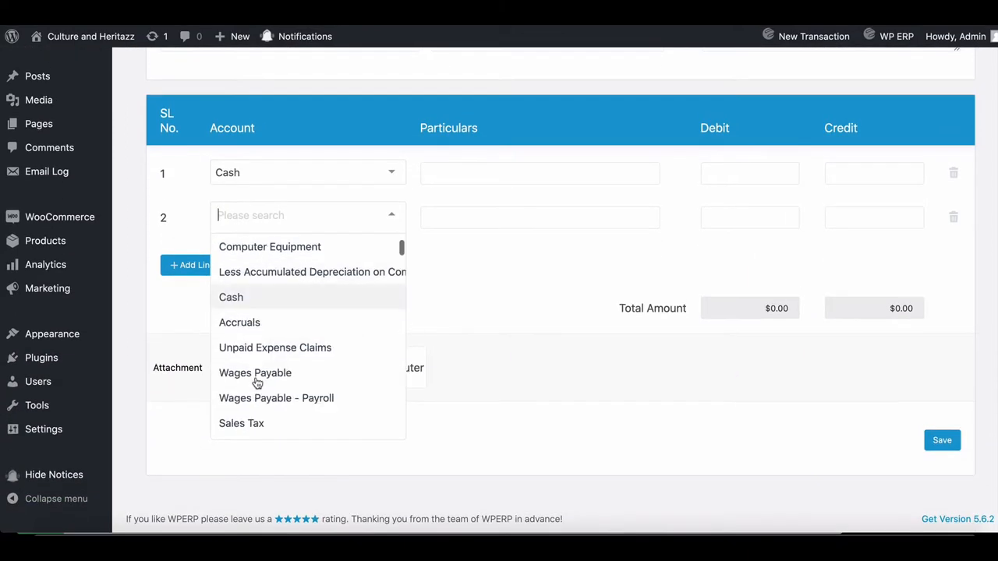
pyautogui.scroll(-3)
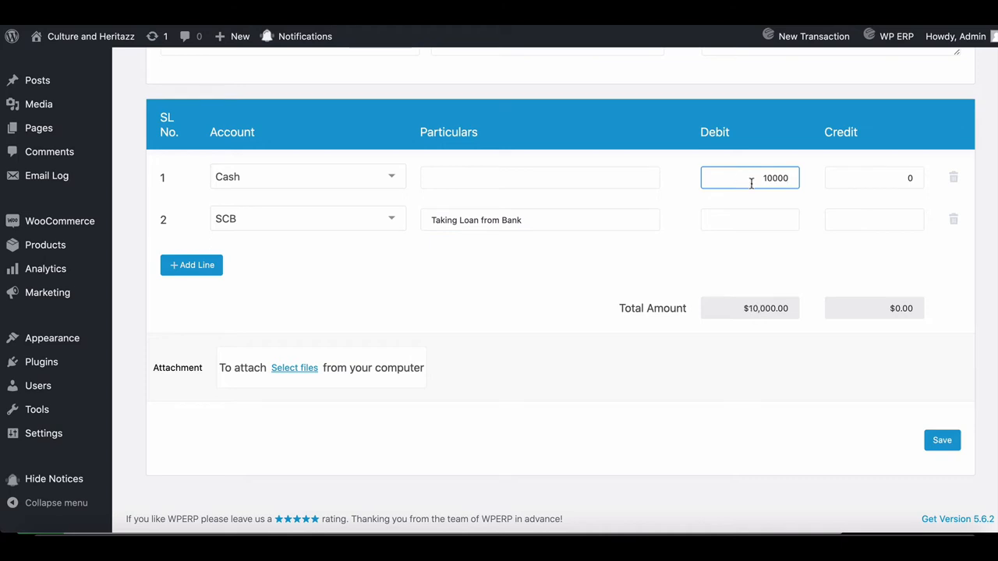
pyautogui.write('10000')
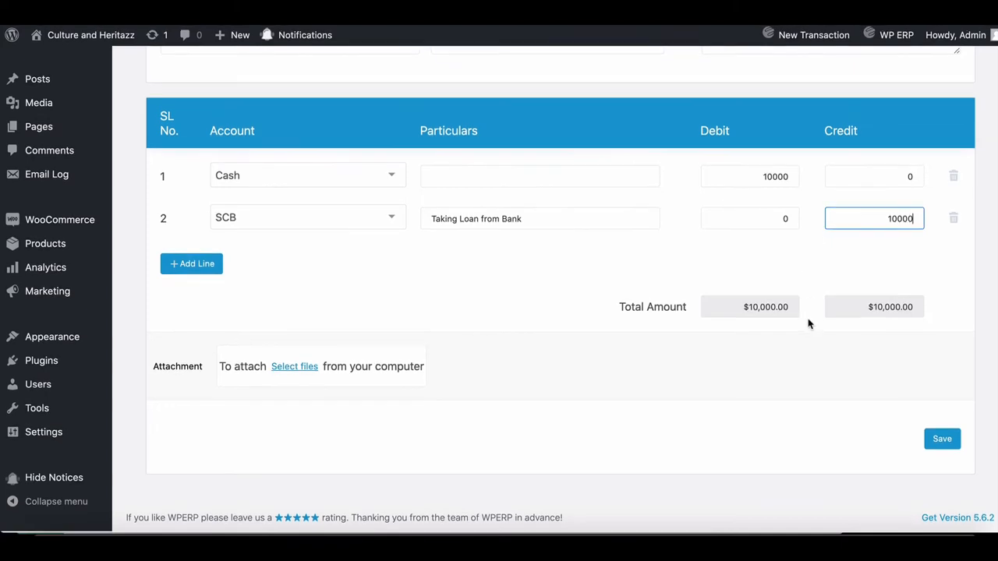
pyautogui.click(942, 440)
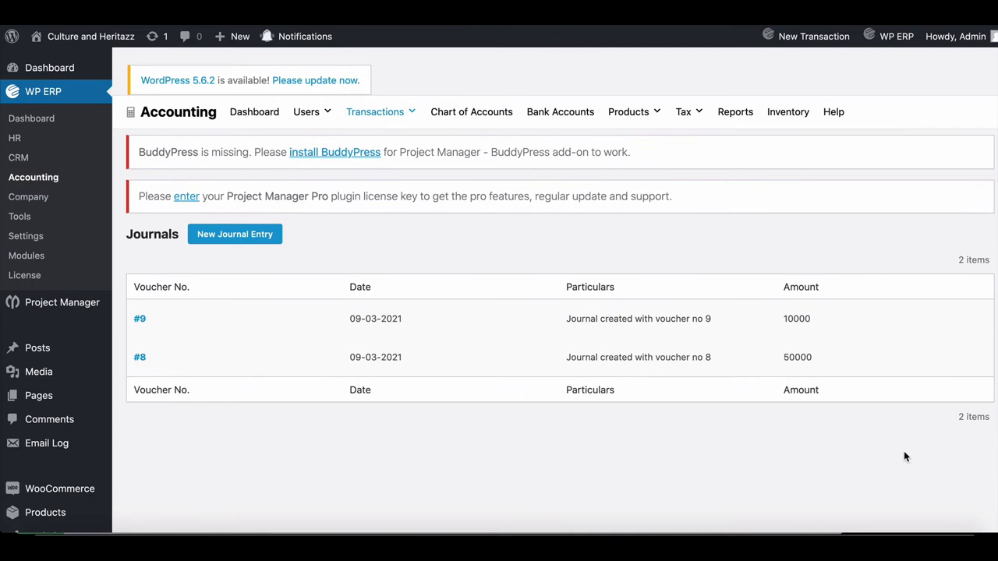
# - View Bank Accounts showing SCB with a $10,000.00 credit balance under Bank Loan
pyautogui.click(560, 112)
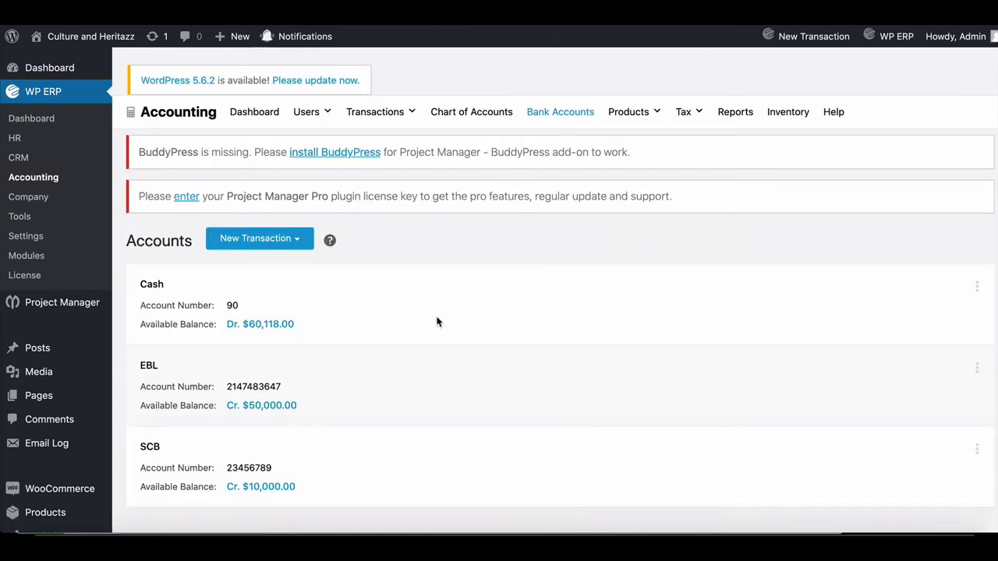
pyautogui.scroll(-3)
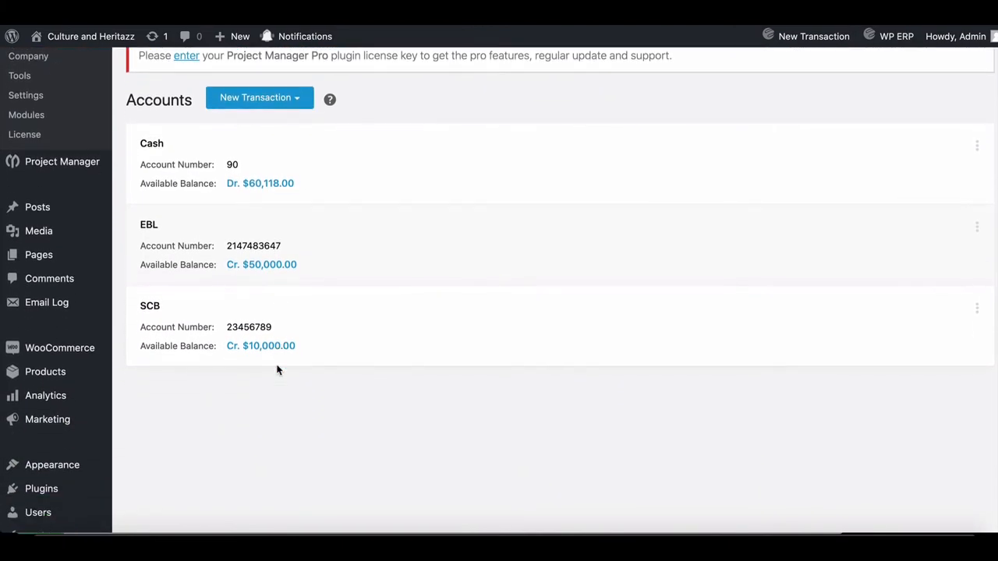
pyautogui.moveTo(225, 346)
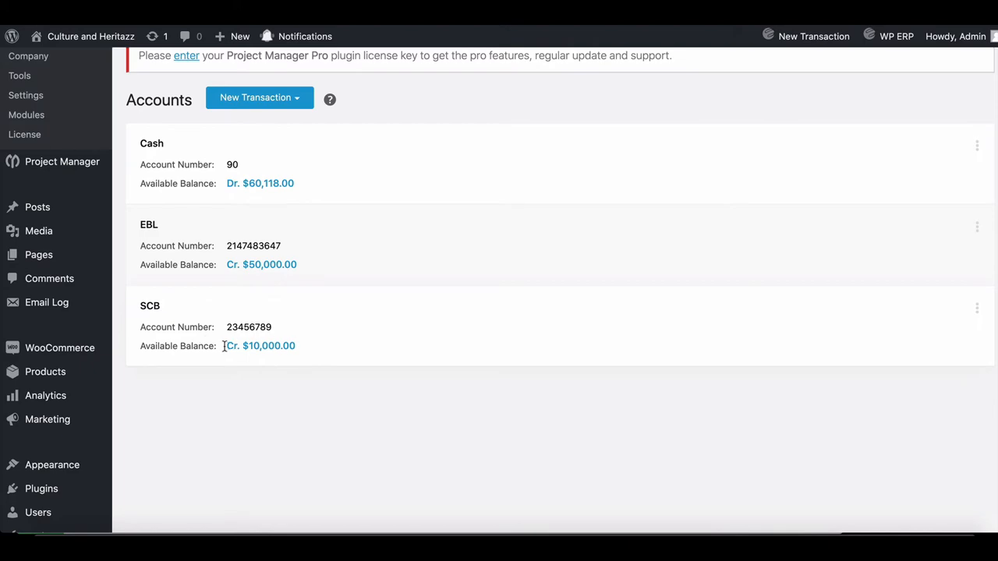
pyautogui.scroll(-3)
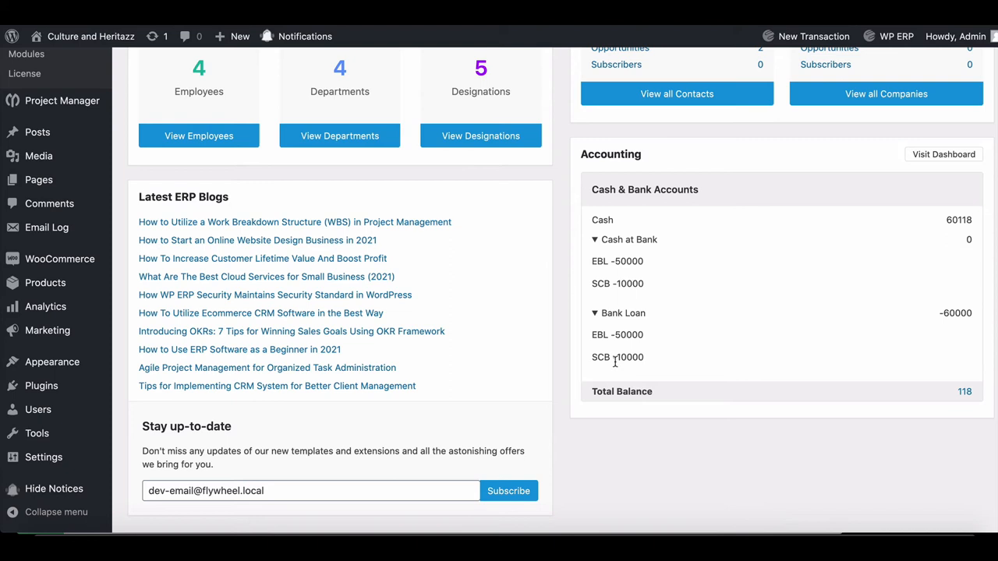
pyautogui.moveTo(622, 362)
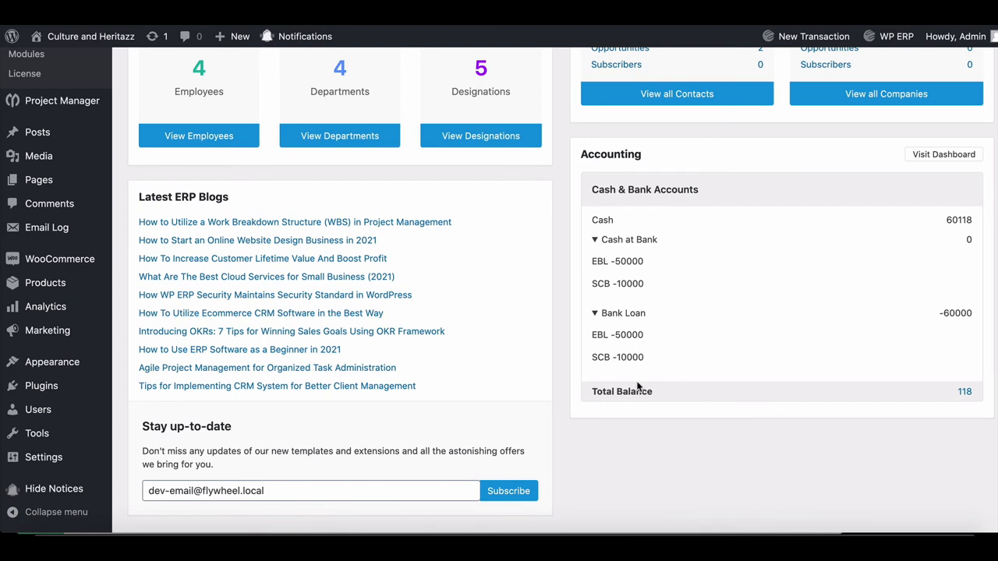
pyautogui.moveTo(672, 379)
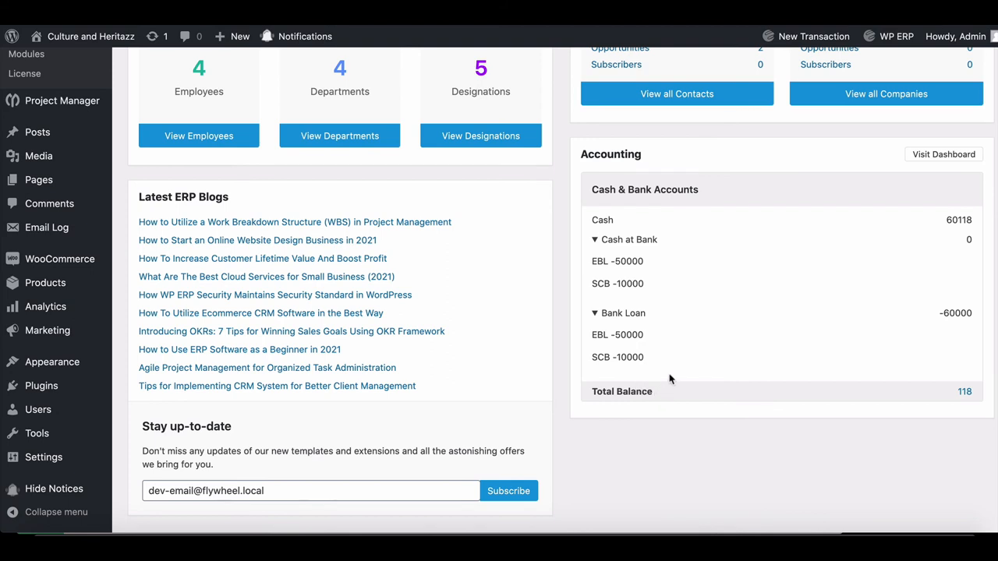